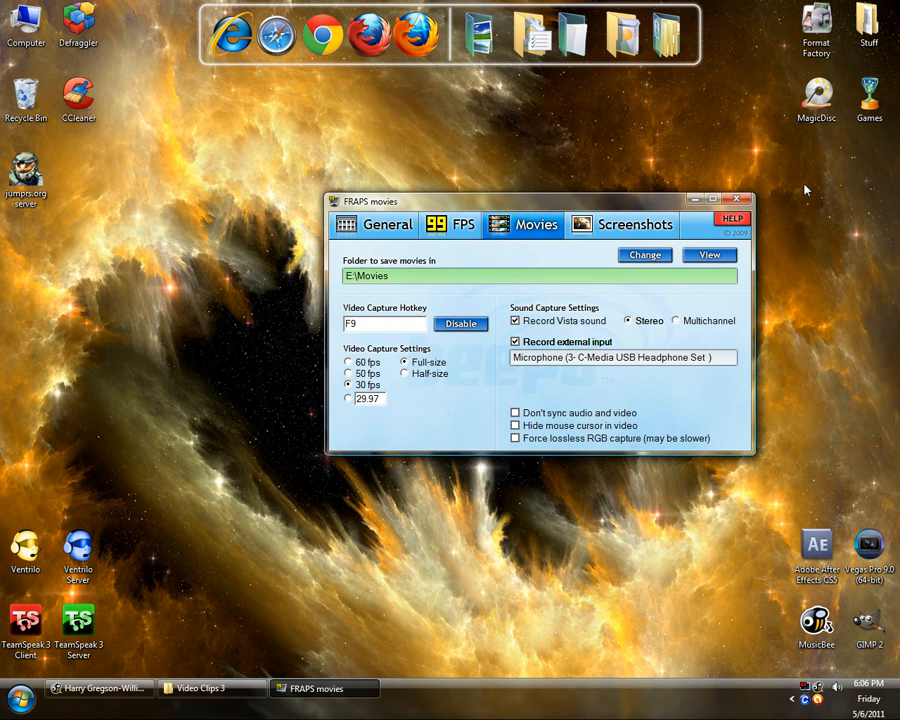
# Step: Show the General settings page with registration and startup options
pyautogui.click(388, 224)
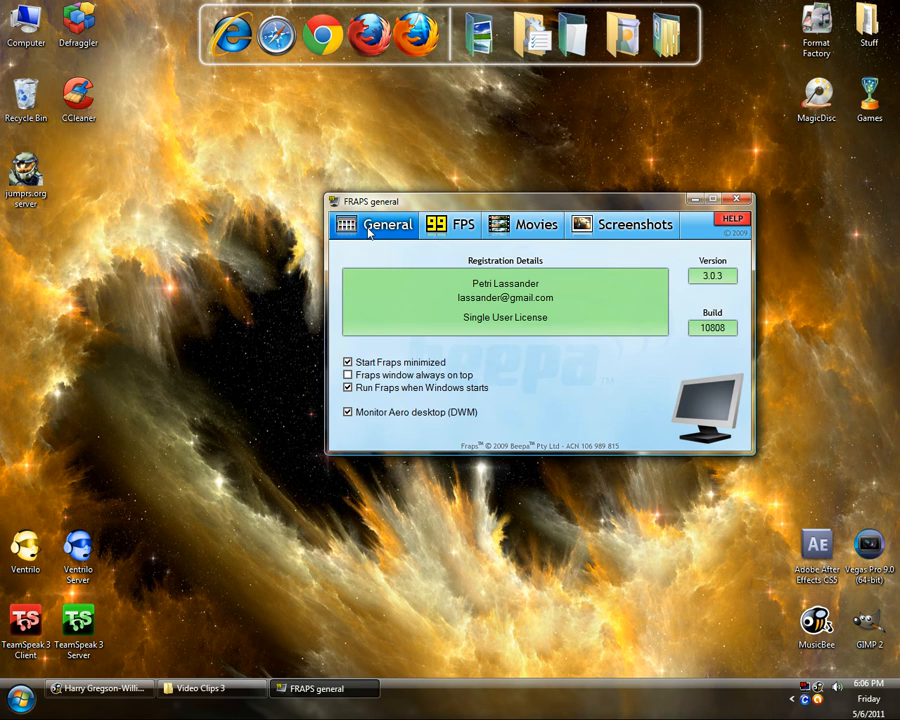
pyautogui.moveTo(156, 672)
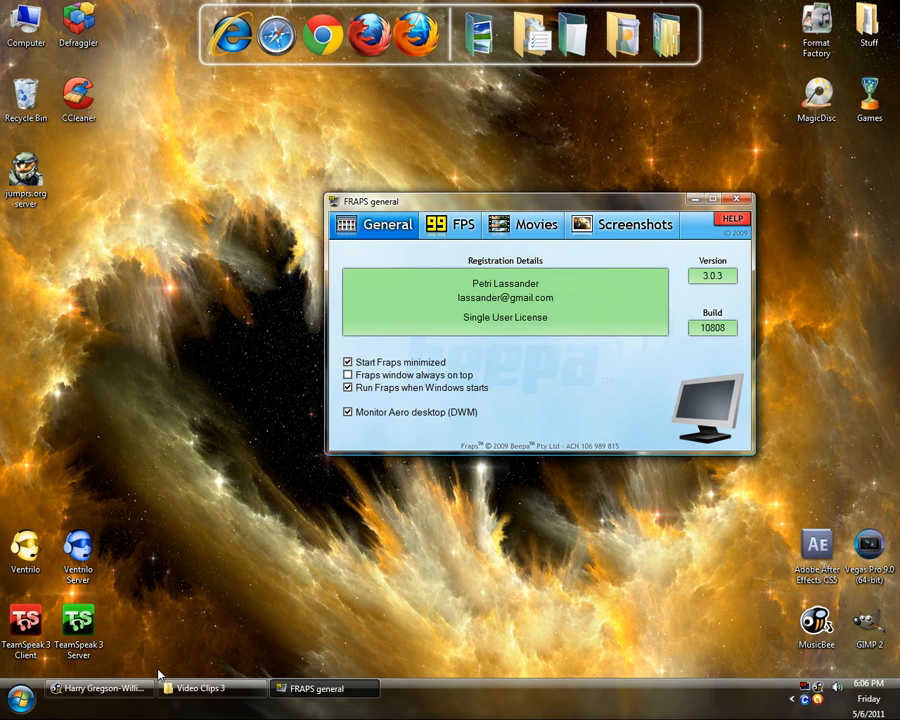
# Step: Bring the MusicBee library forward, then minimize FRAPS leaving both sound options enabled
pyautogui.click(524, 224)
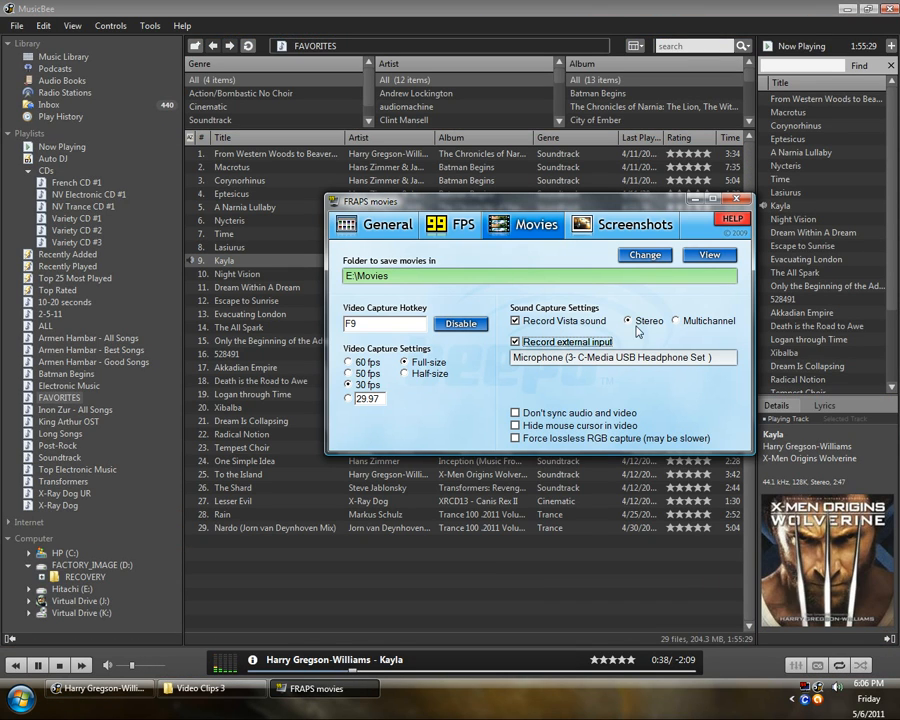
pyautogui.moveTo(530, 376)
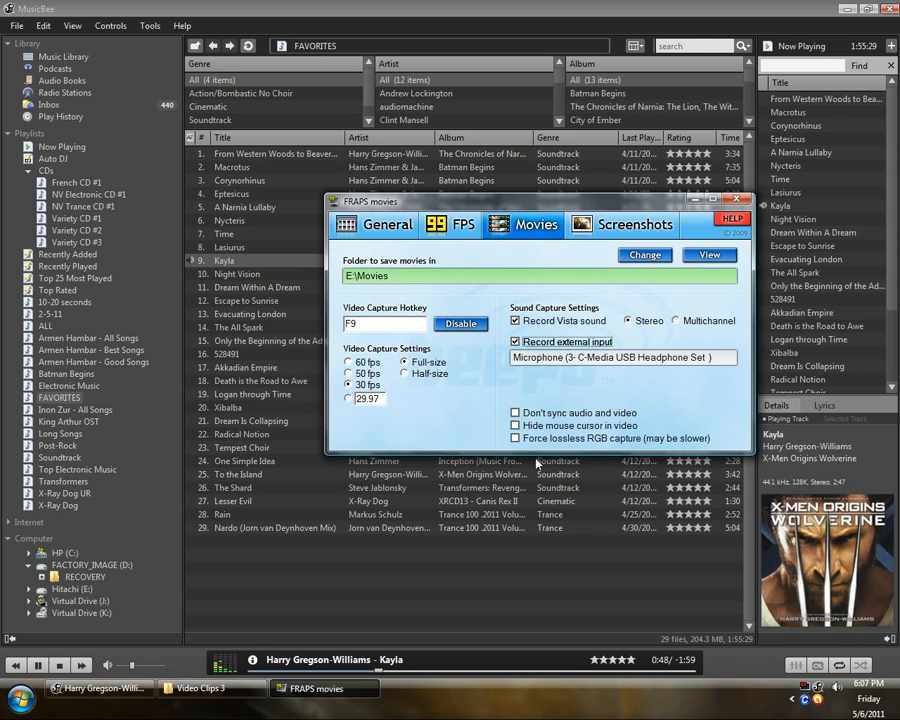
pyautogui.click(752, 200)
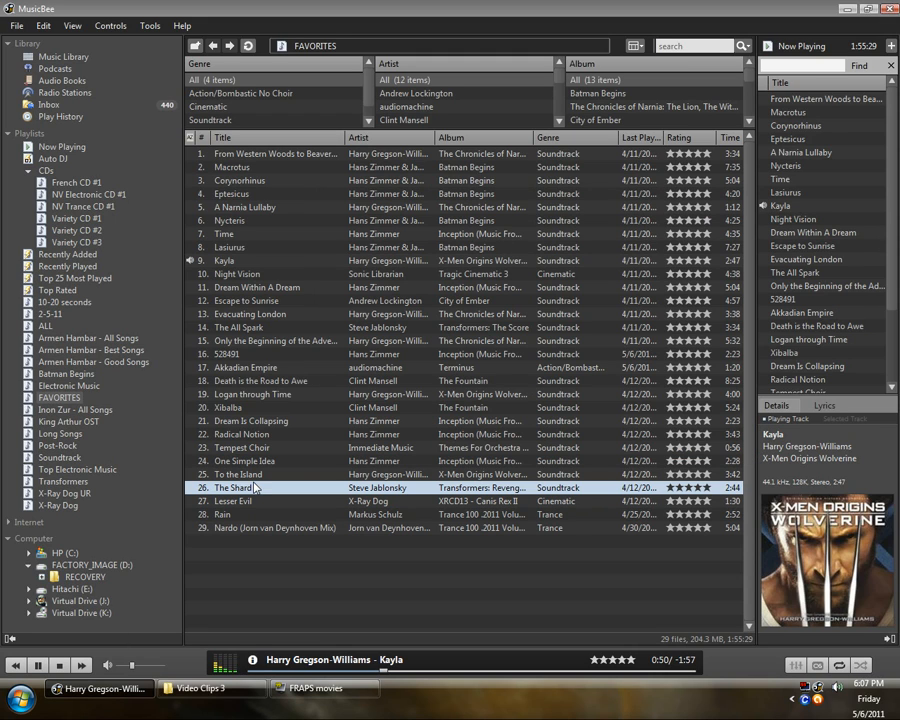